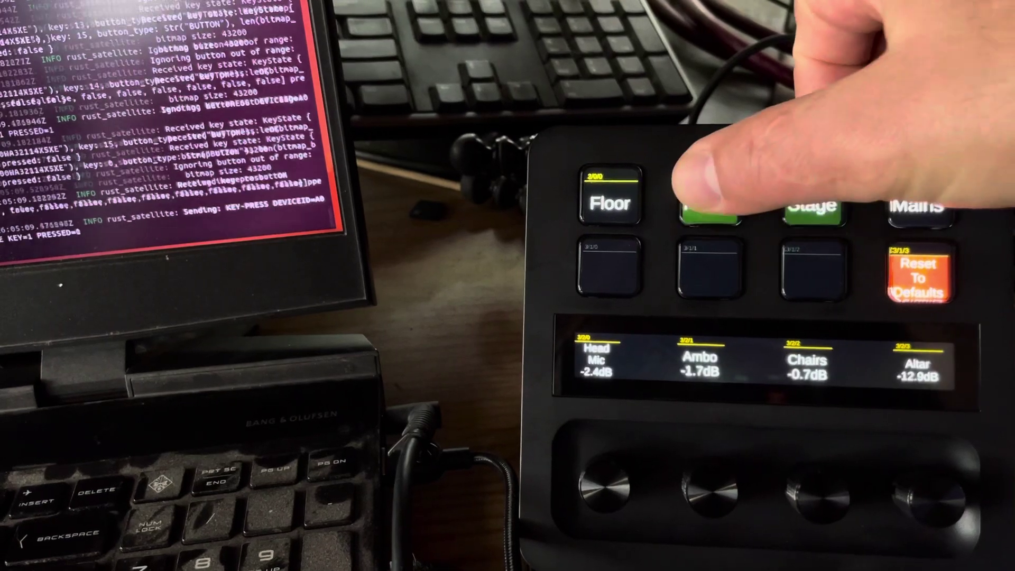
Activate the Risers key so it turns green and the strip shows Middle/Top mic levels
click(711, 192)
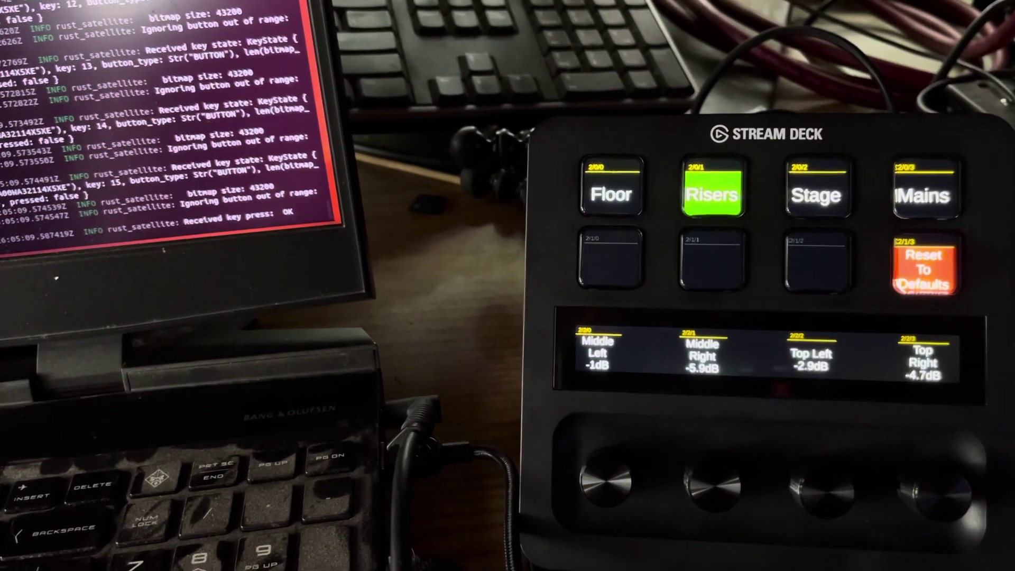